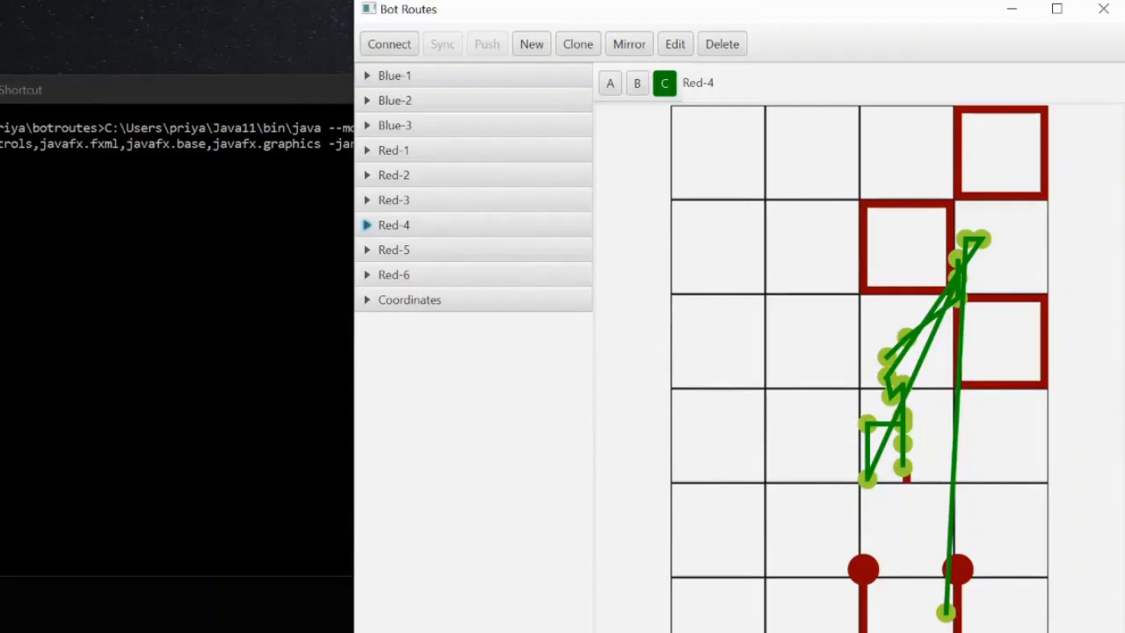
pyautogui.moveTo(1010, 141)
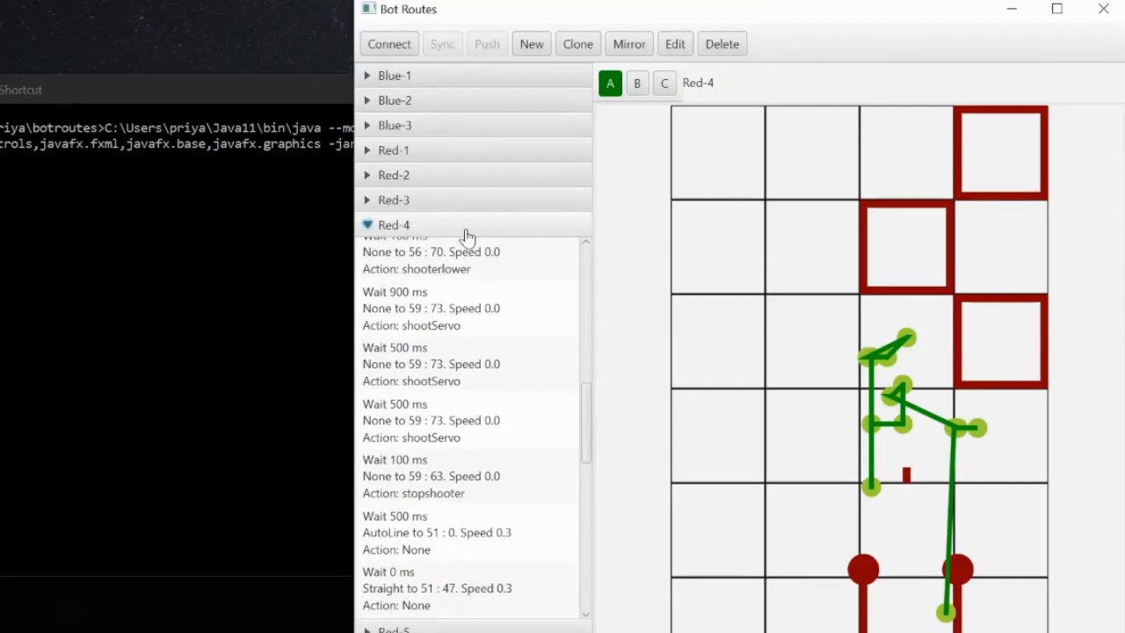
pyautogui.moveTo(633, 169)
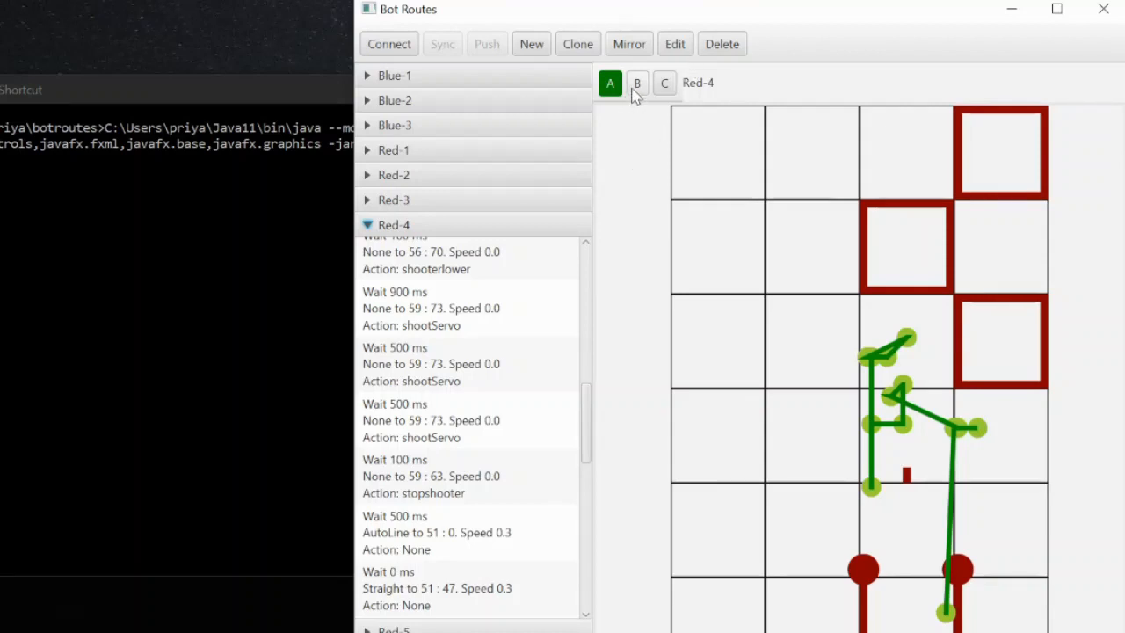
# Step: Switch the Red-4 route view to detection variant C so its path is plotted
pyautogui.click(664, 83)
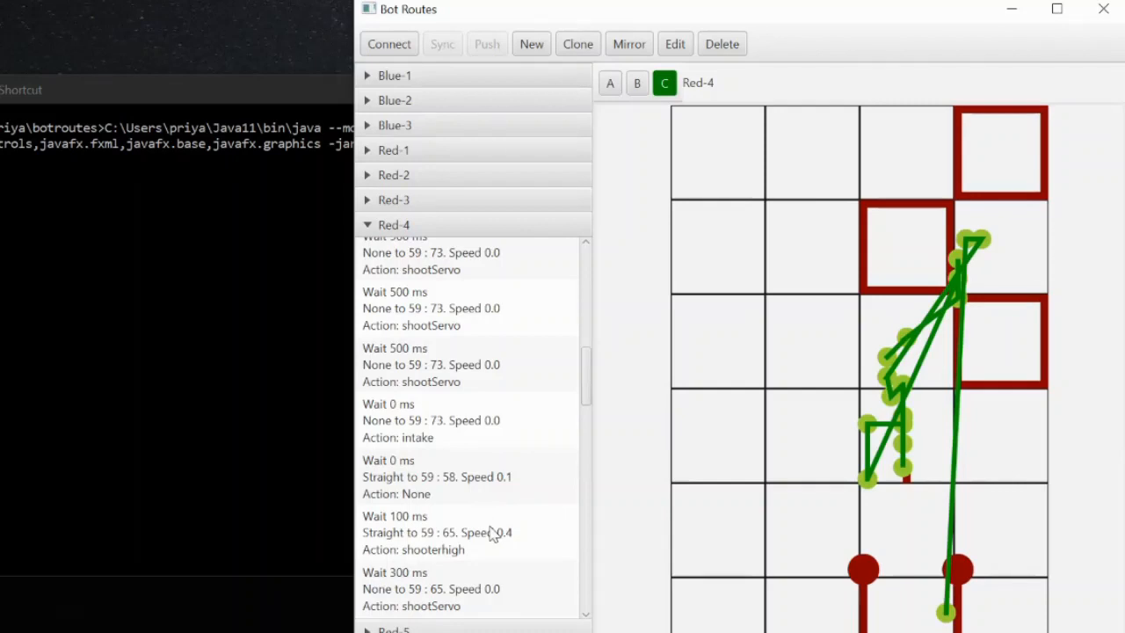
# Step: Review the Step Info for the shooterhigh drive step at 59 : 65, leaving its Bot Action unchanged
pyautogui.doubleClick(436, 531)
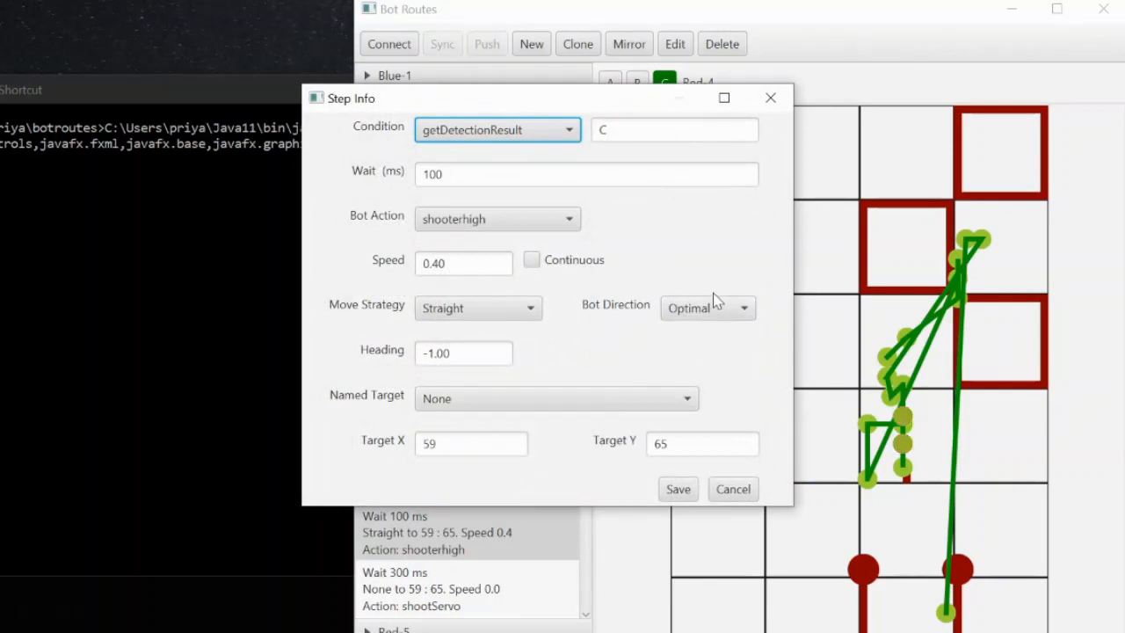
pyautogui.moveTo(787, 172)
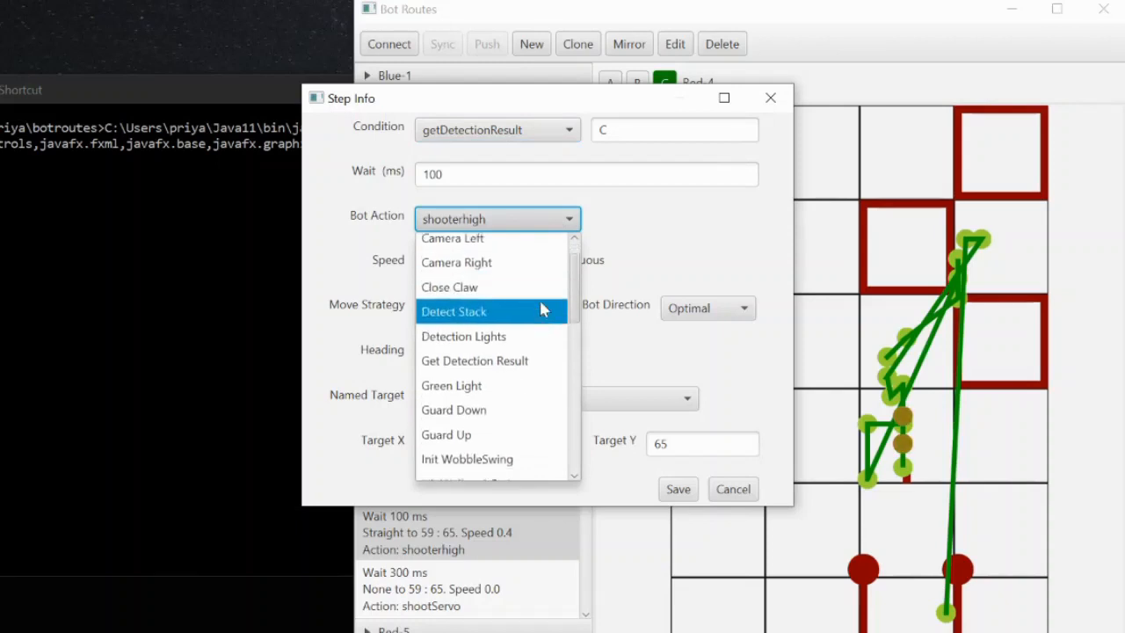
pyautogui.scroll(-3)
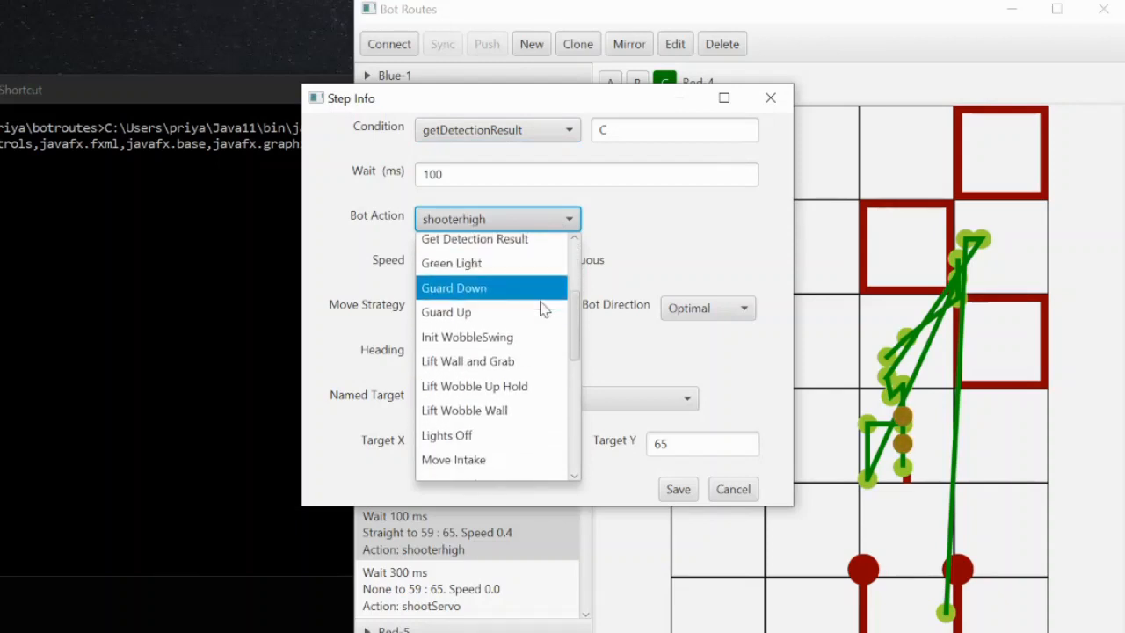
pyautogui.scroll(-3)
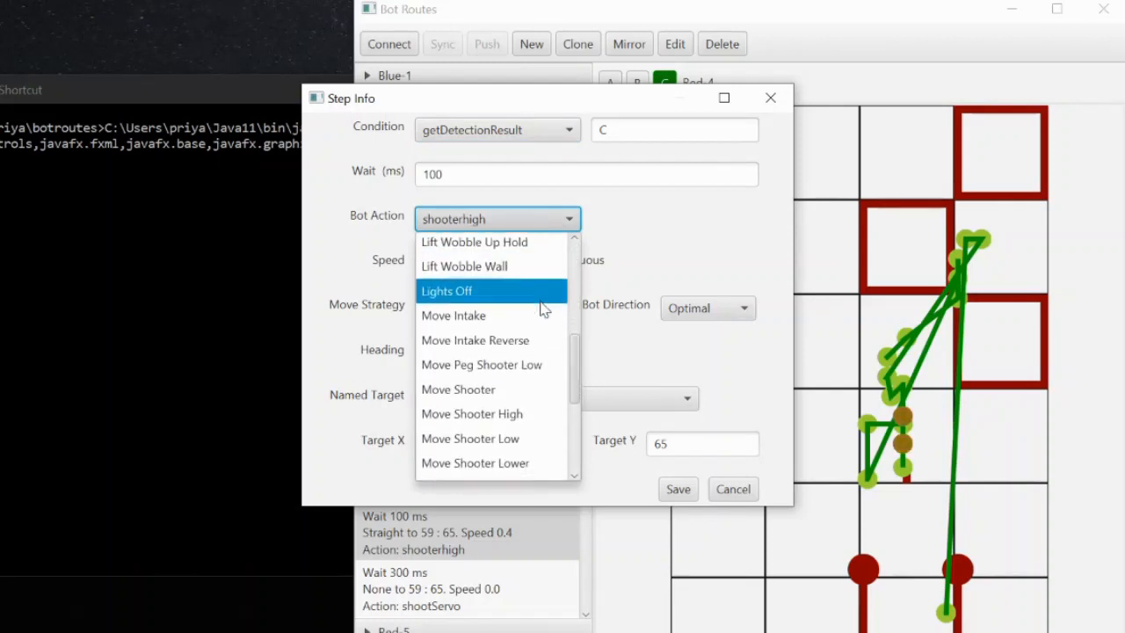
pyautogui.click(495, 218)
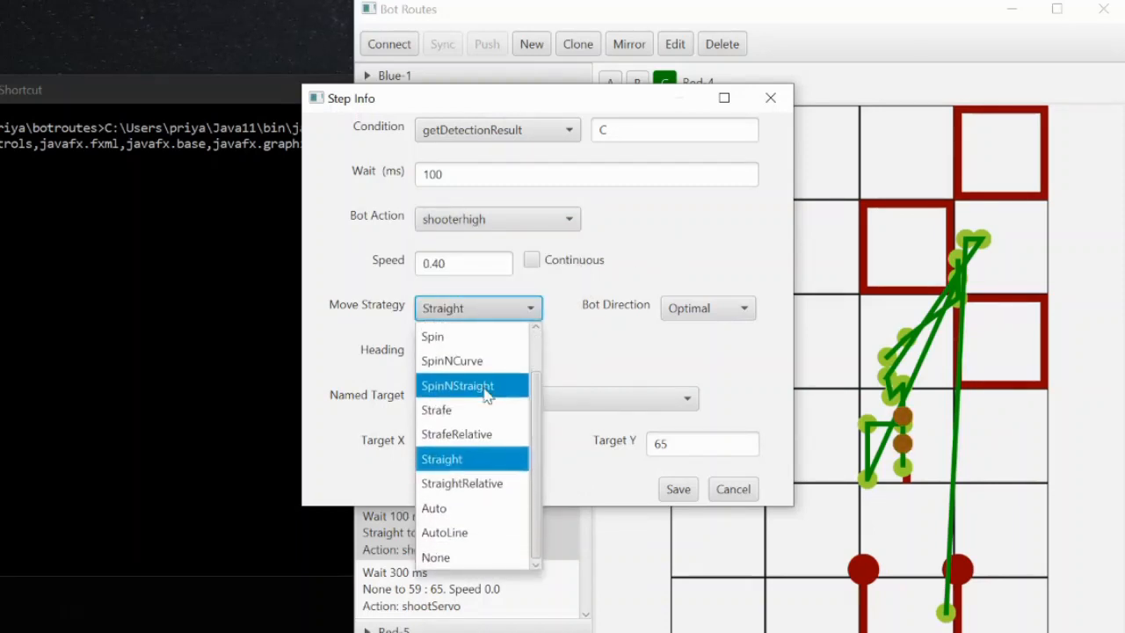
pyautogui.click(706, 307)
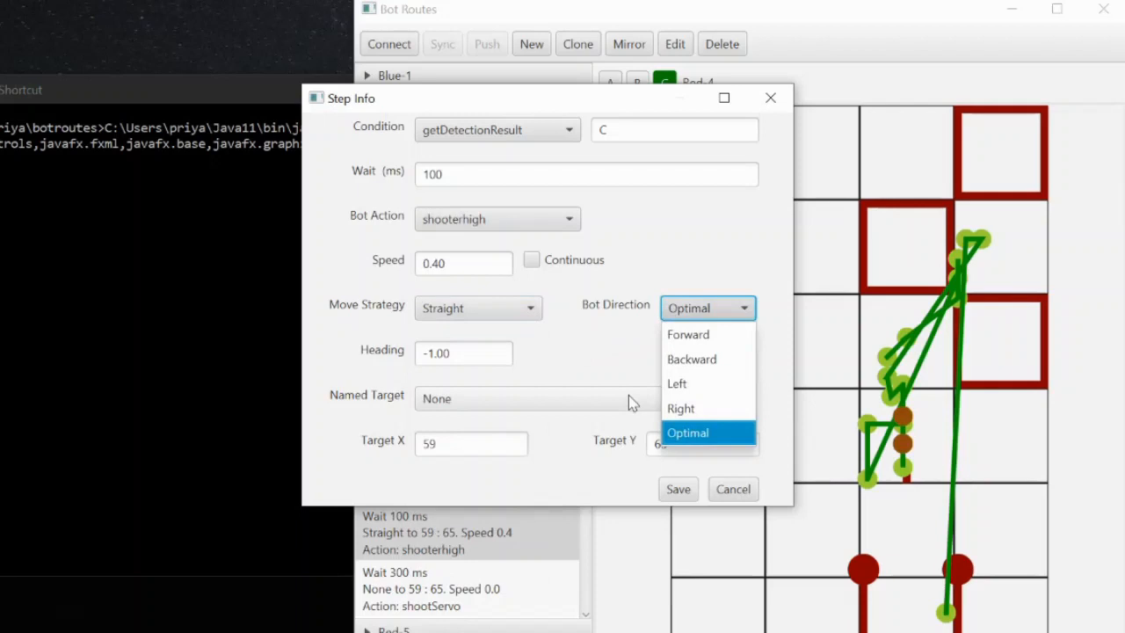
pyautogui.click(687, 432)
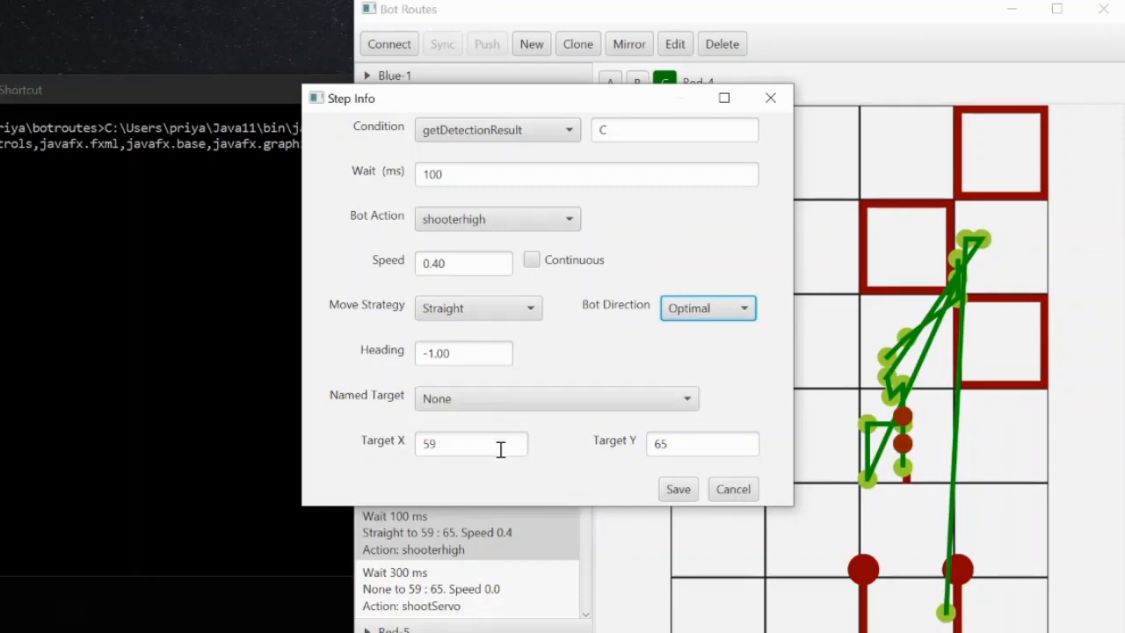
pyautogui.click(555, 397)
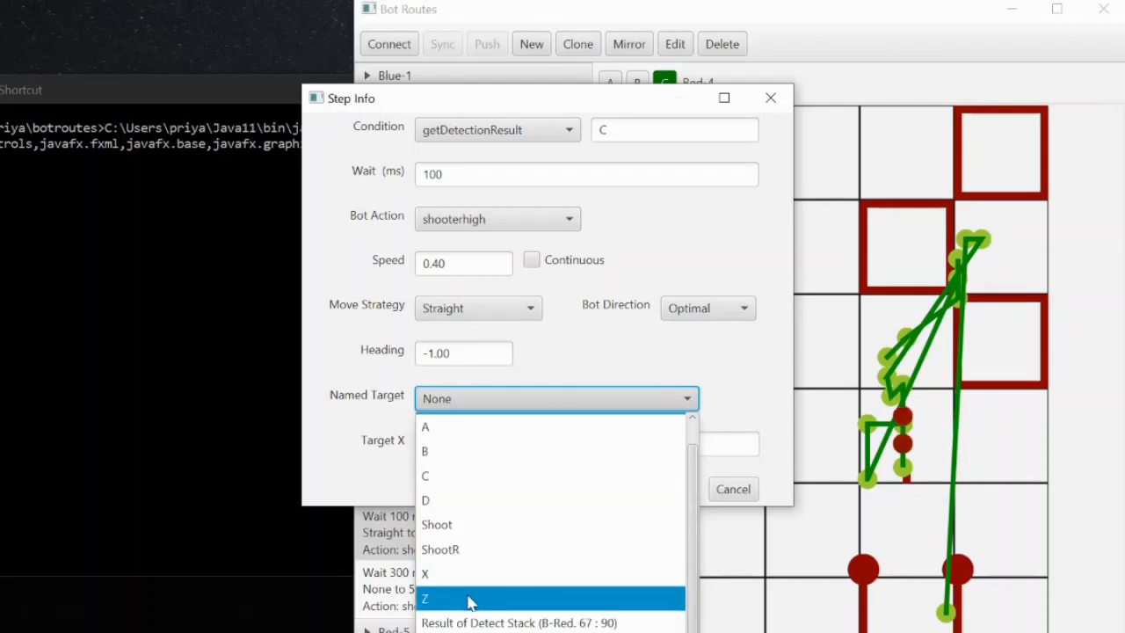
pyautogui.moveTo(720, 415)
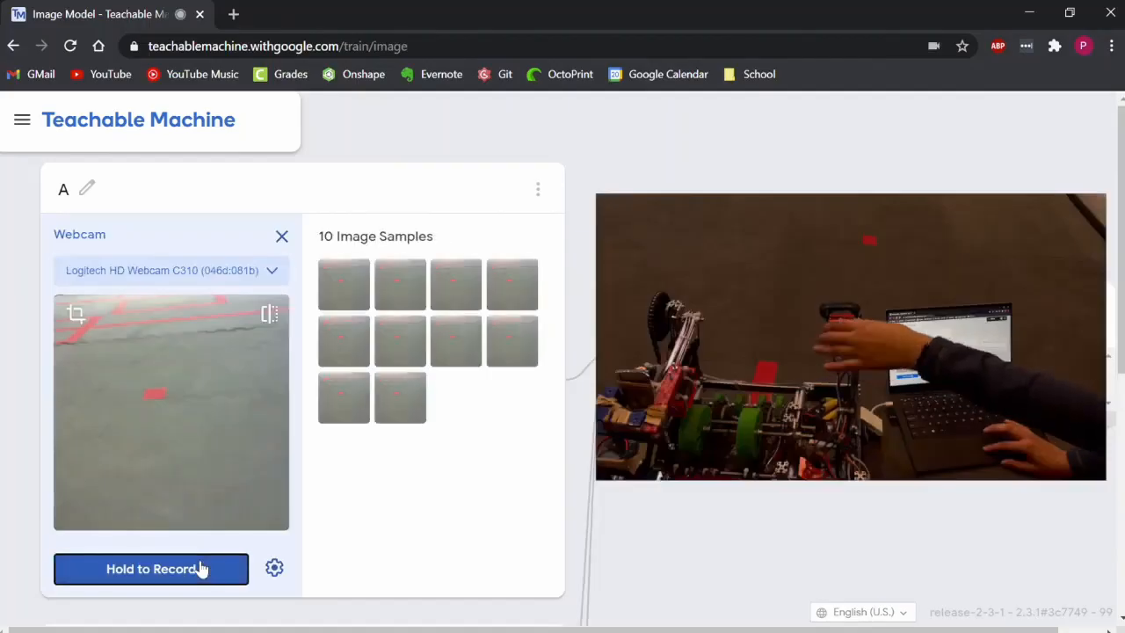
# Step: Record webcam samples of bare floor for class A and a single ring for class B
pyautogui.click(151, 569)
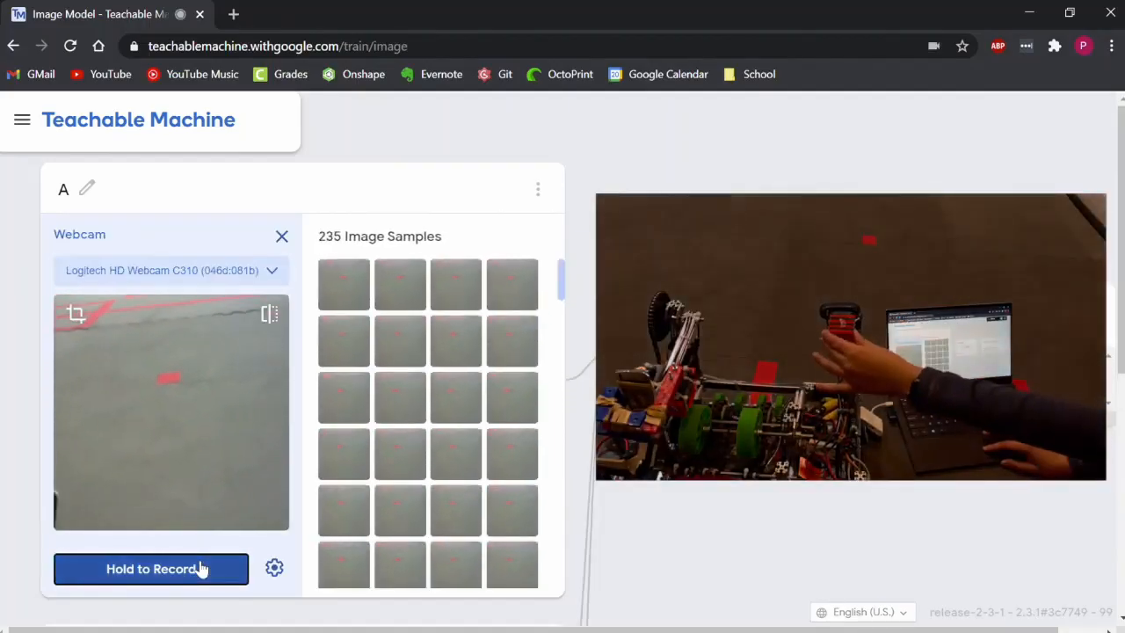
pyautogui.scroll(-3)
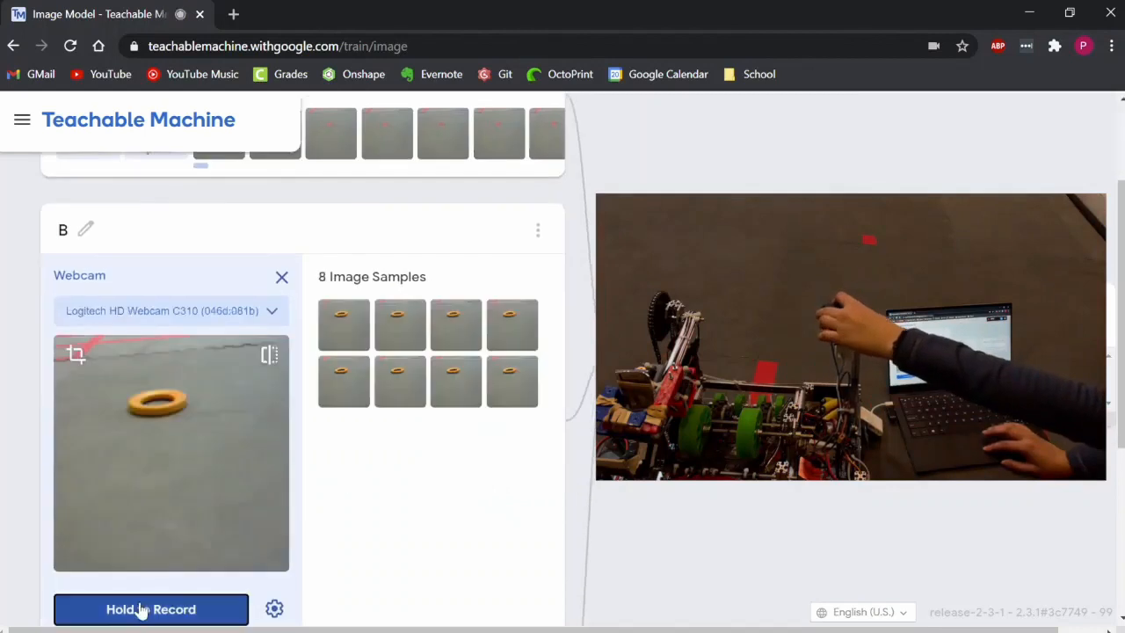
pyautogui.click(152, 608)
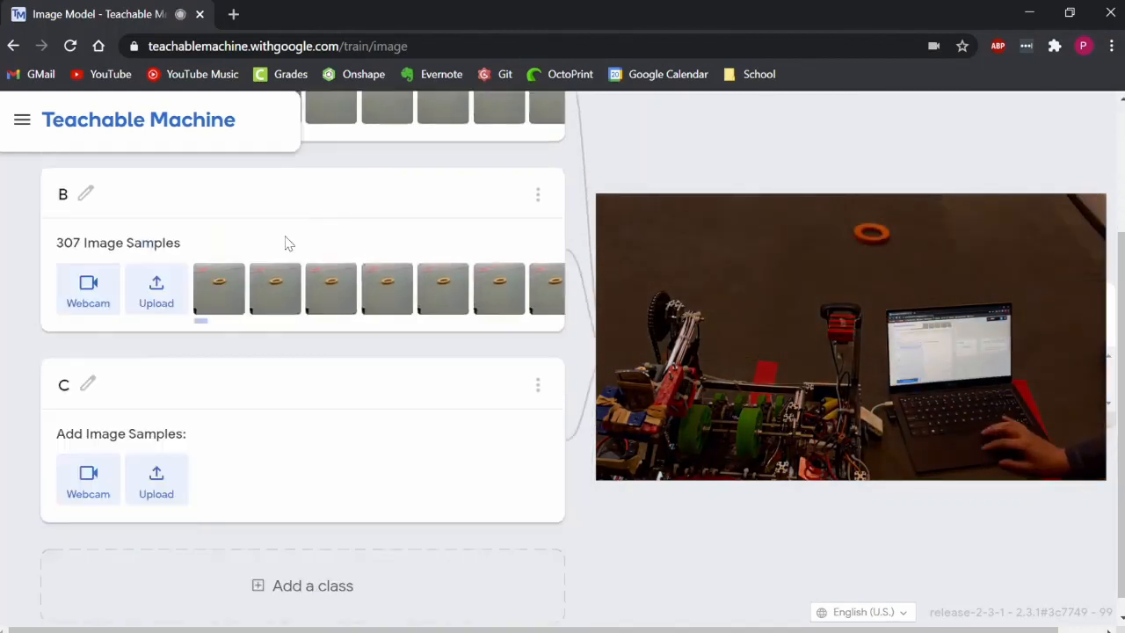
# Step: Record webcam samples of stacked rings for class C
pyautogui.click(88, 478)
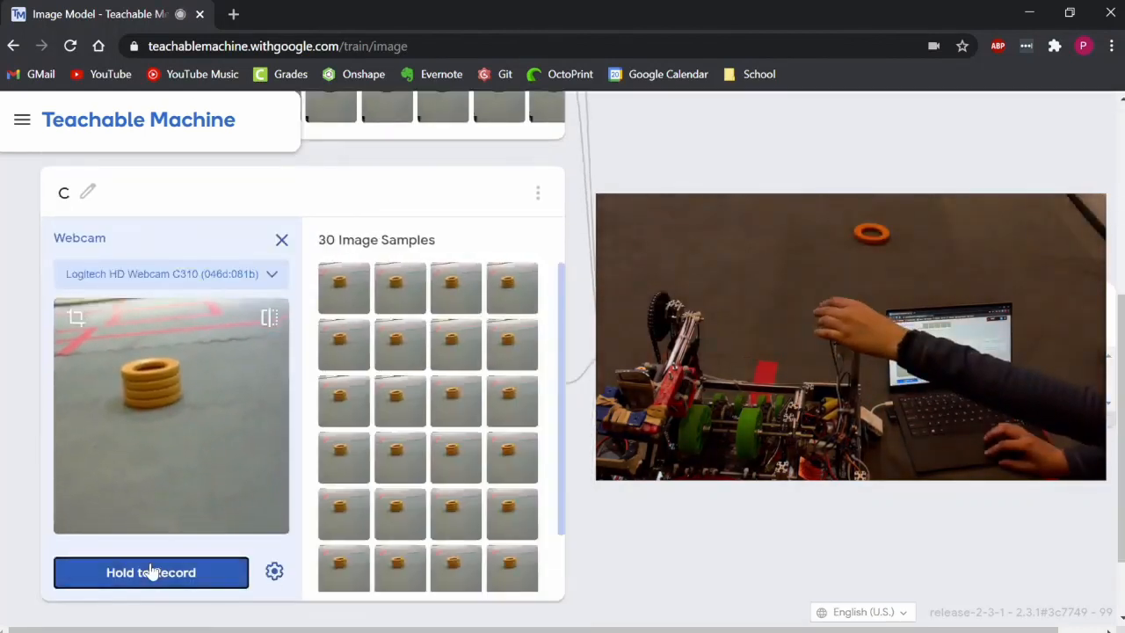
pyautogui.click(151, 573)
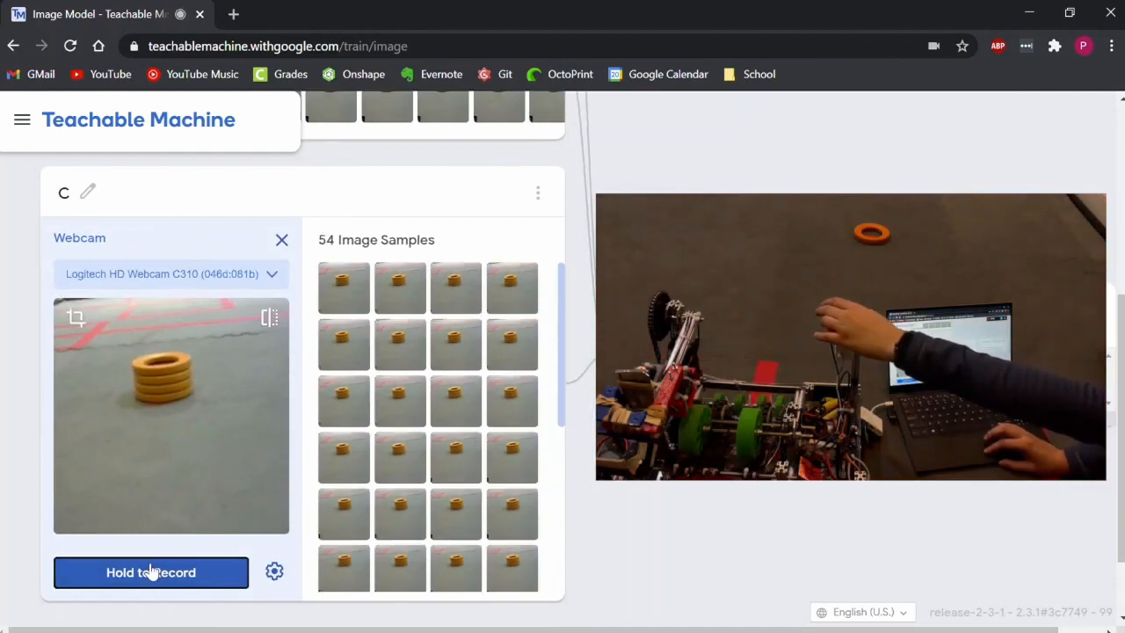
pyautogui.click(152, 573)
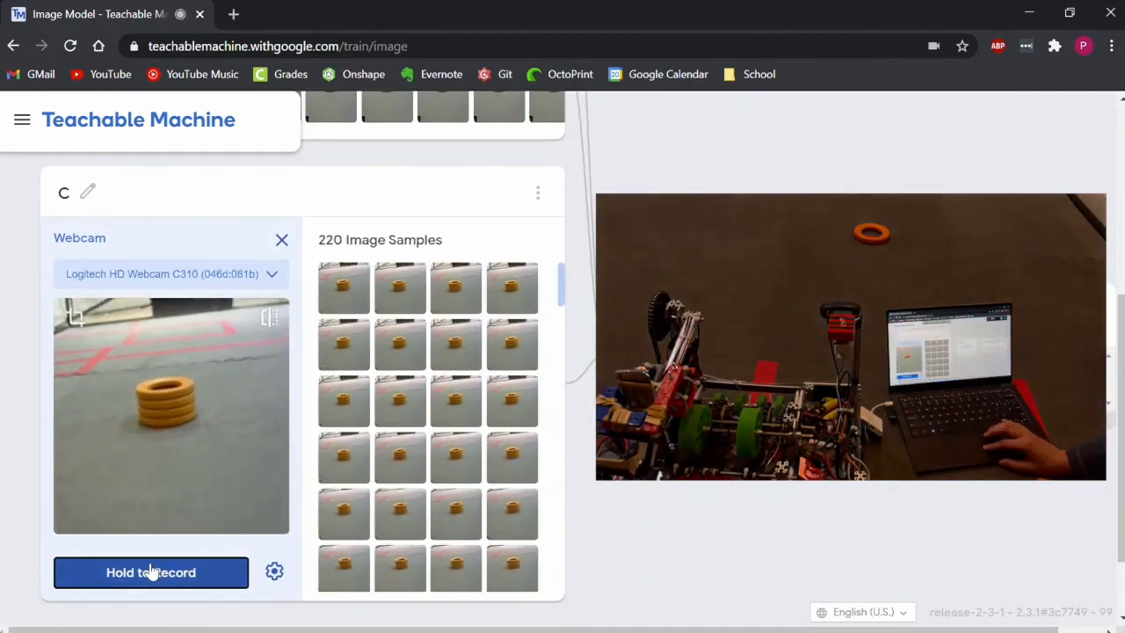